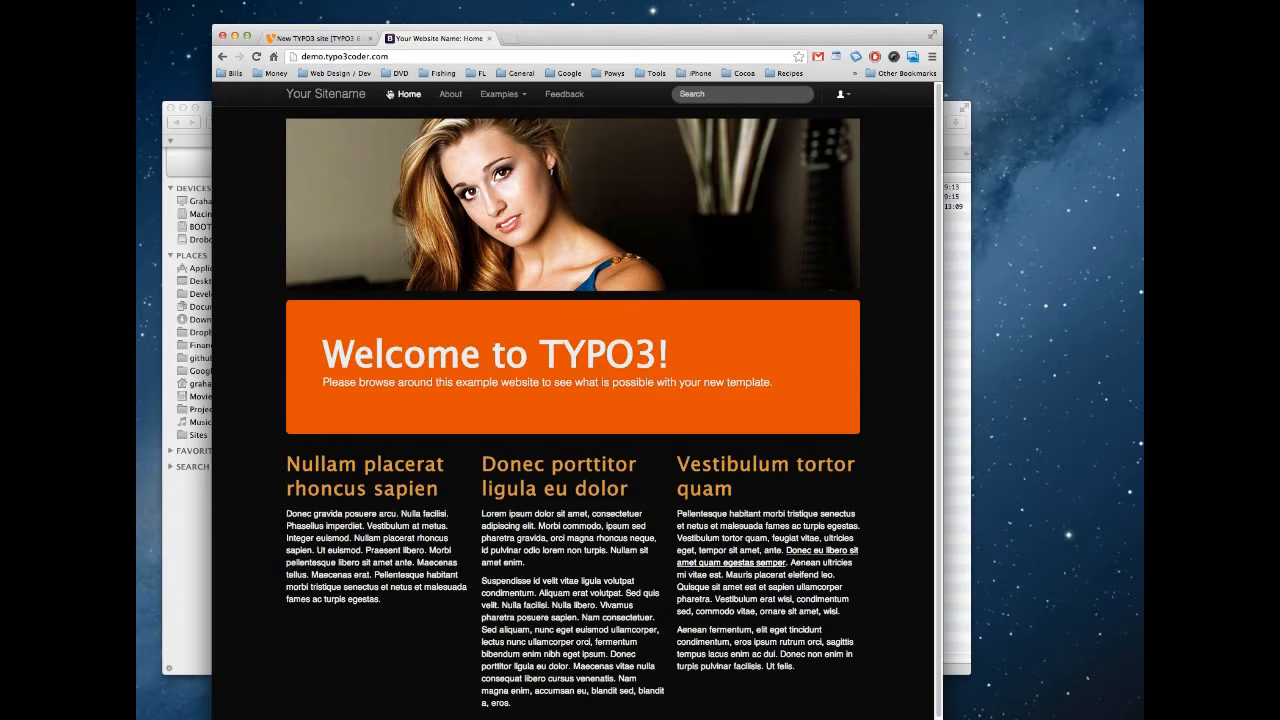
# - Sign in as admin from the front-end login form and switch to the TYPO3 backend tab
pyautogui.click(840, 94)
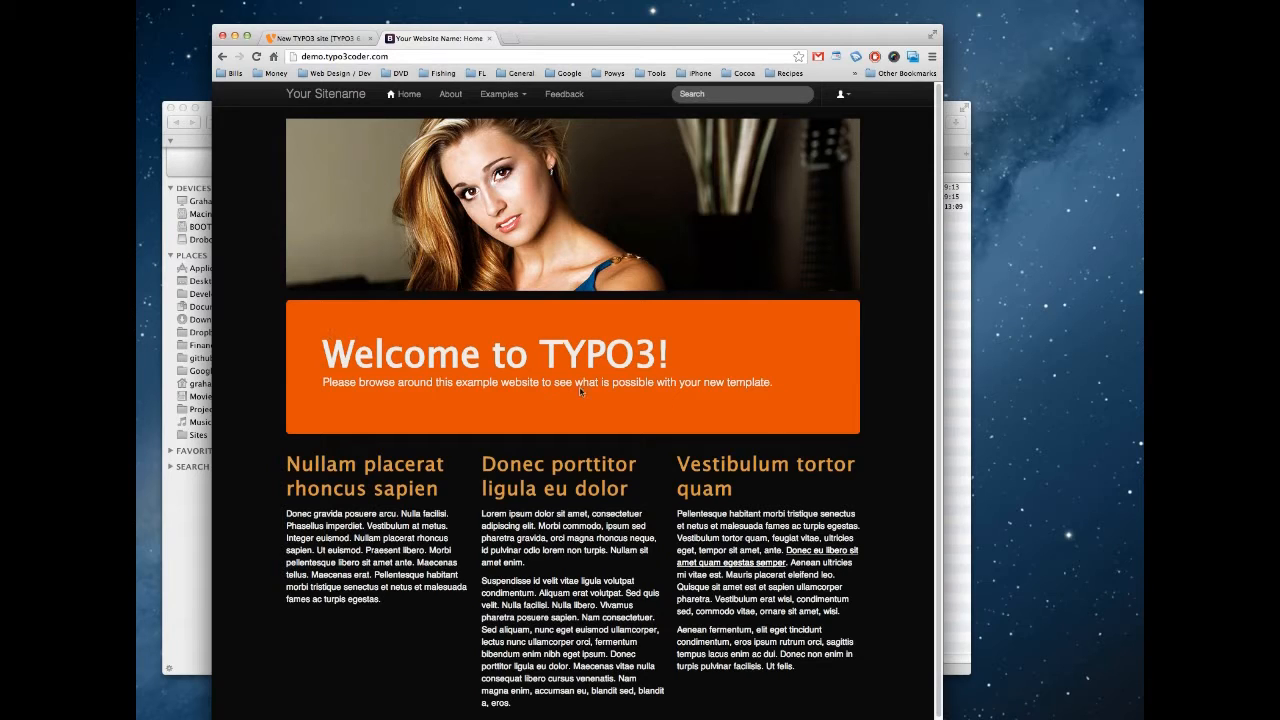
pyautogui.moveTo(456, 472)
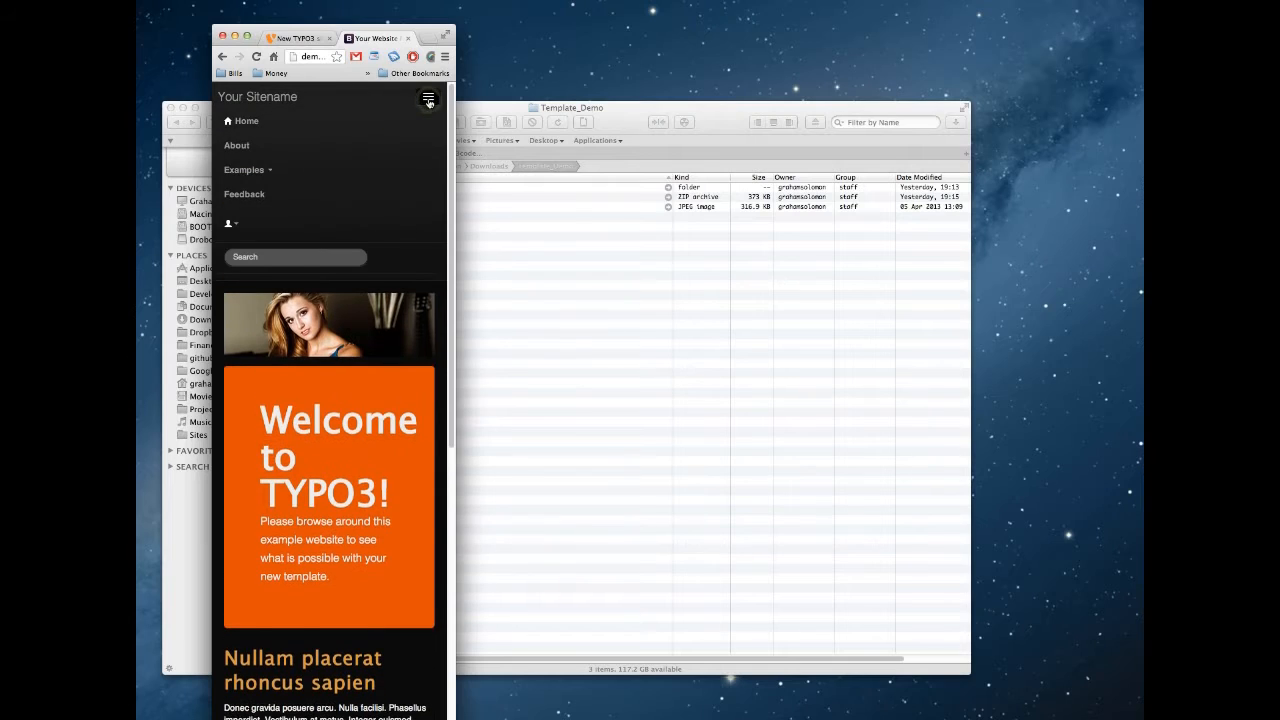
pyautogui.click(244, 168)
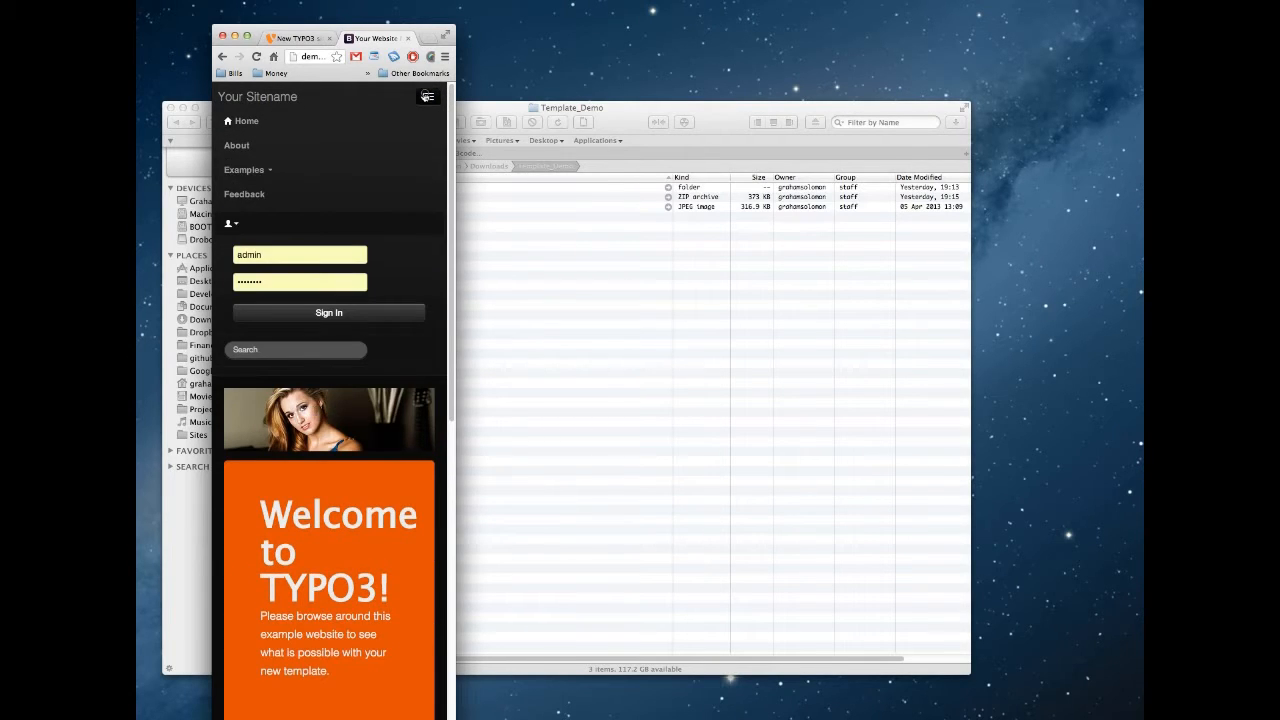
pyautogui.click(328, 312)
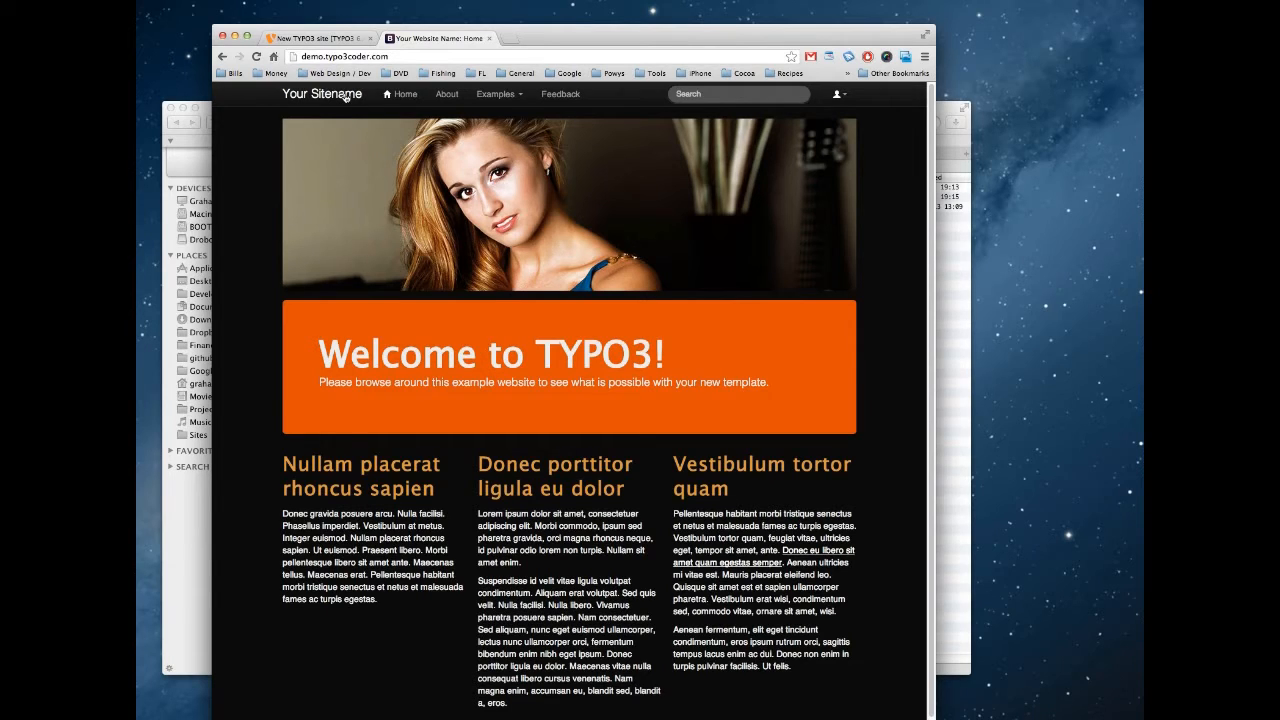
pyautogui.click(310, 38)
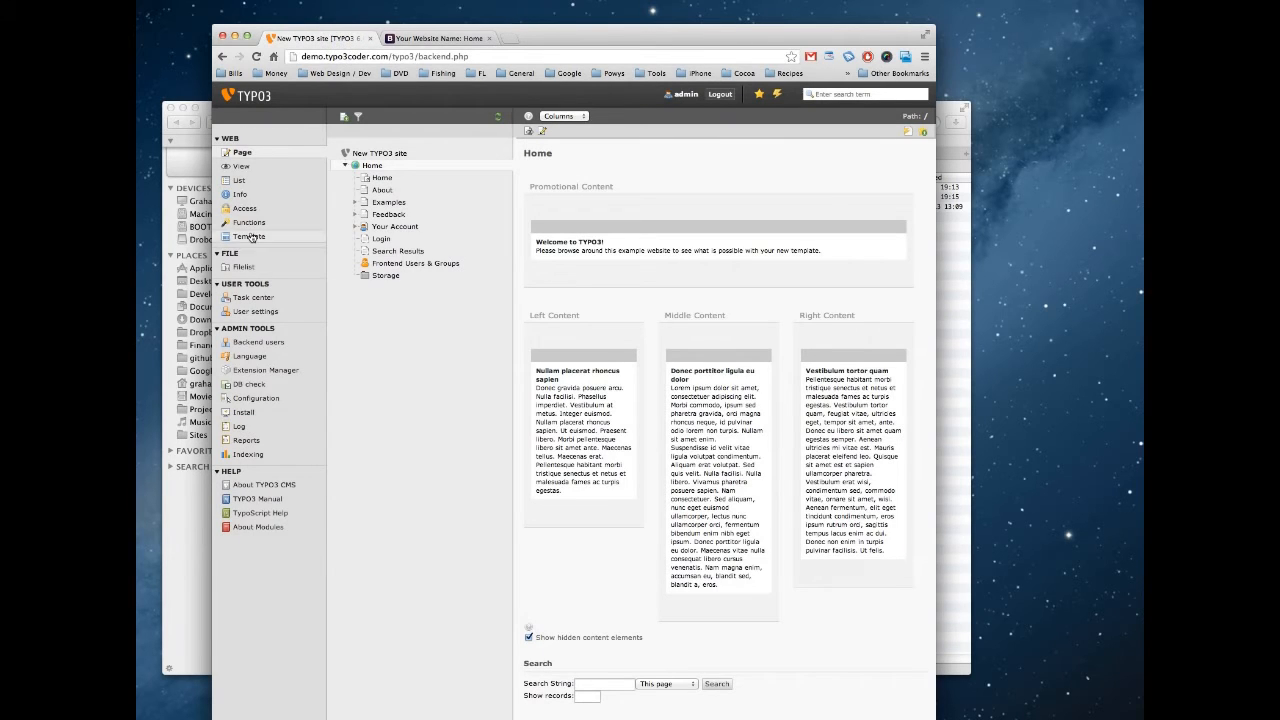
# - Show the Default Root Template's constant editor for the Home page via Web > Template
pyautogui.click(248, 236)
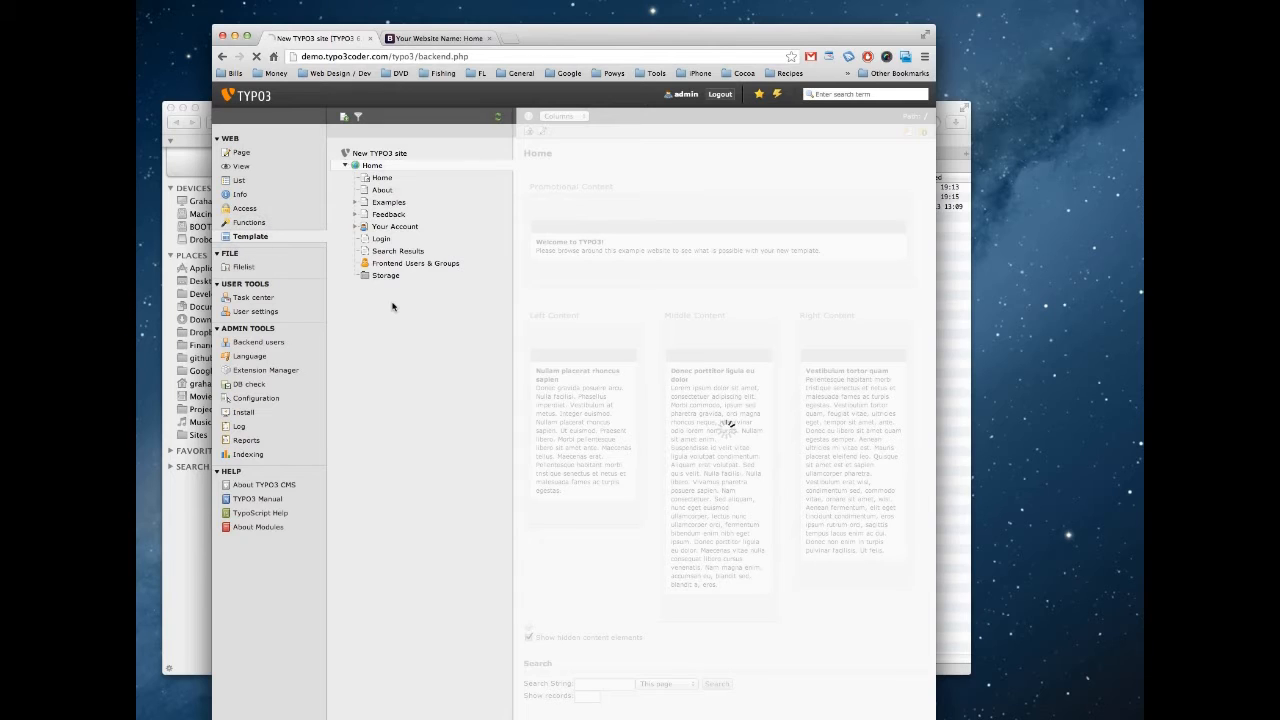
pyautogui.click(250, 236)
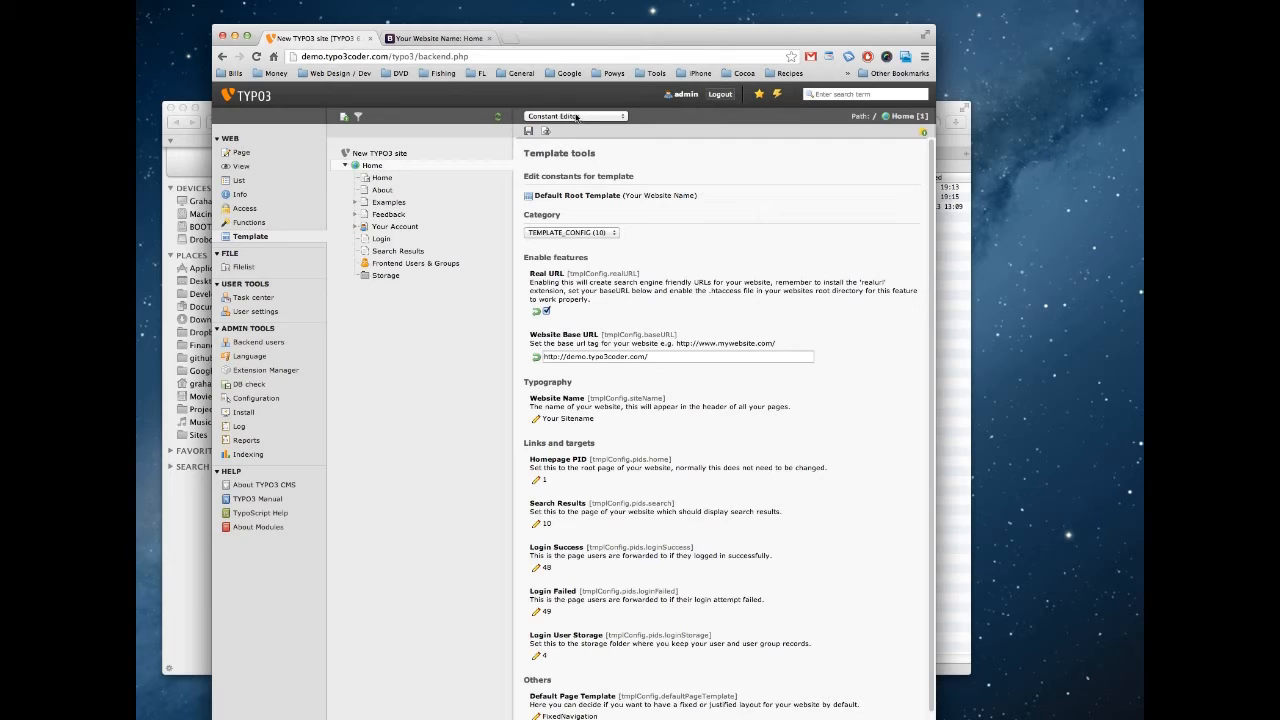
pyautogui.click(576, 116)
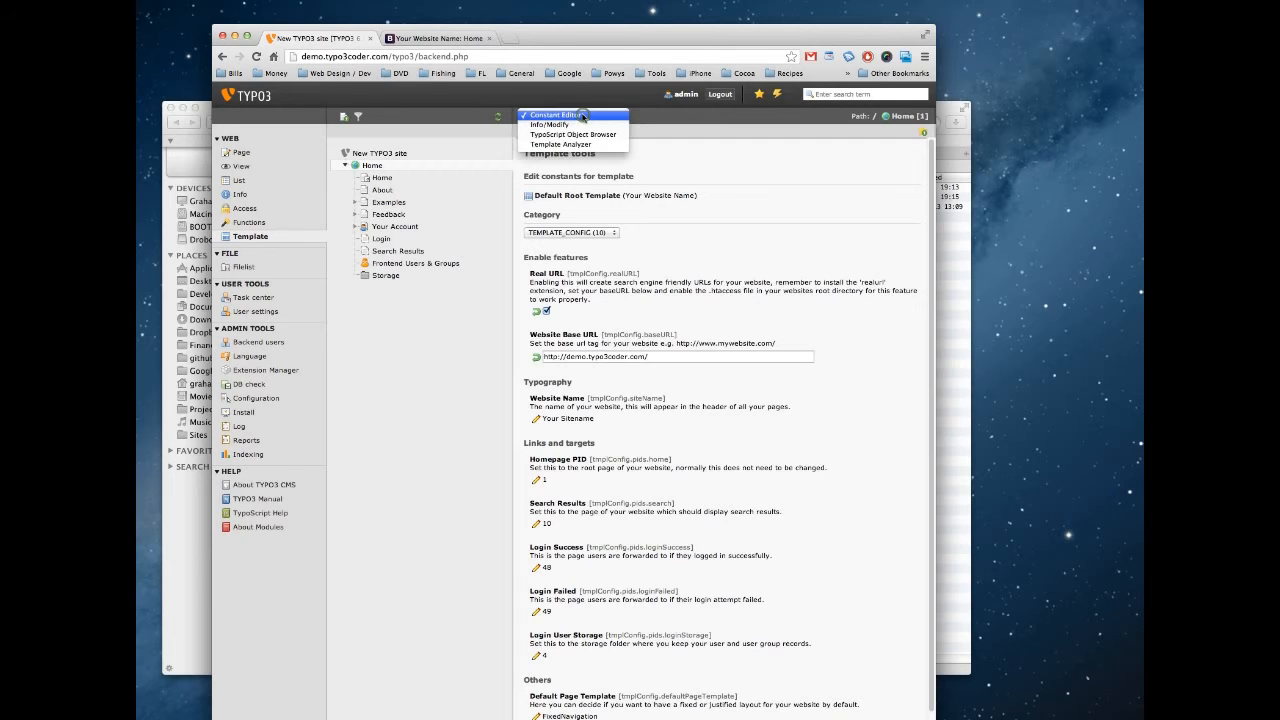
pyautogui.click(550, 114)
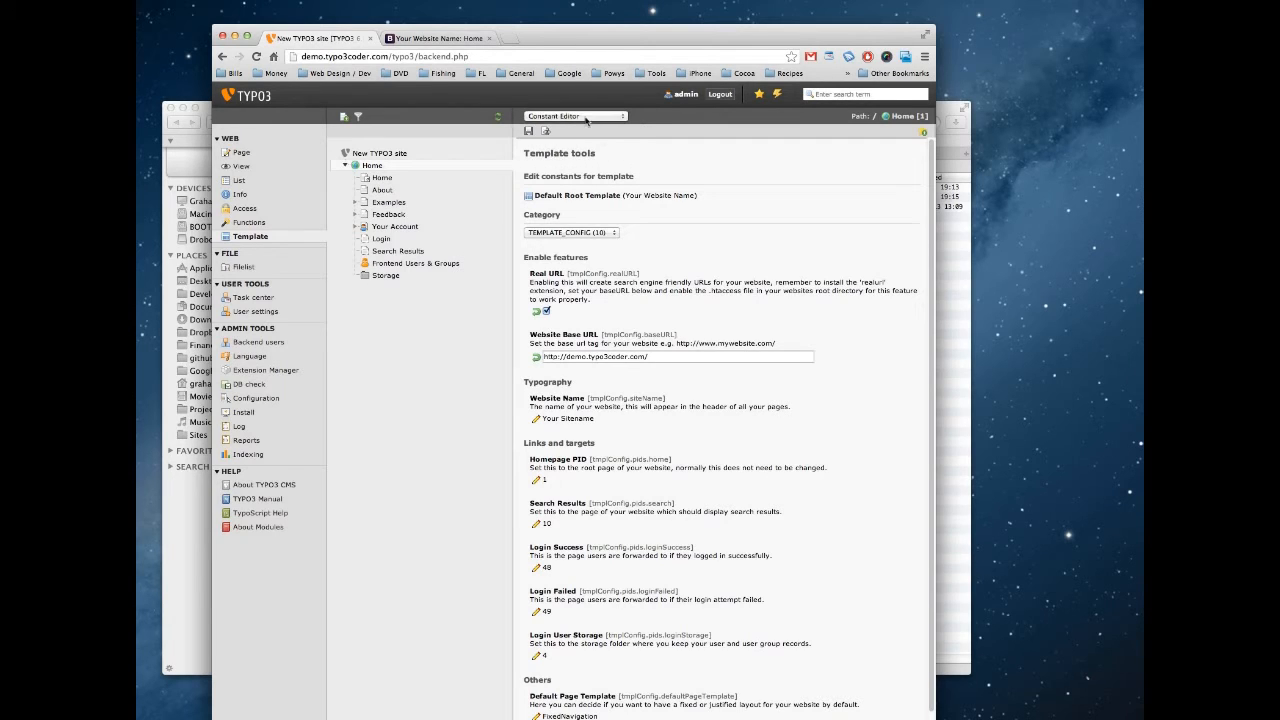
pyautogui.moveTo(712, 240)
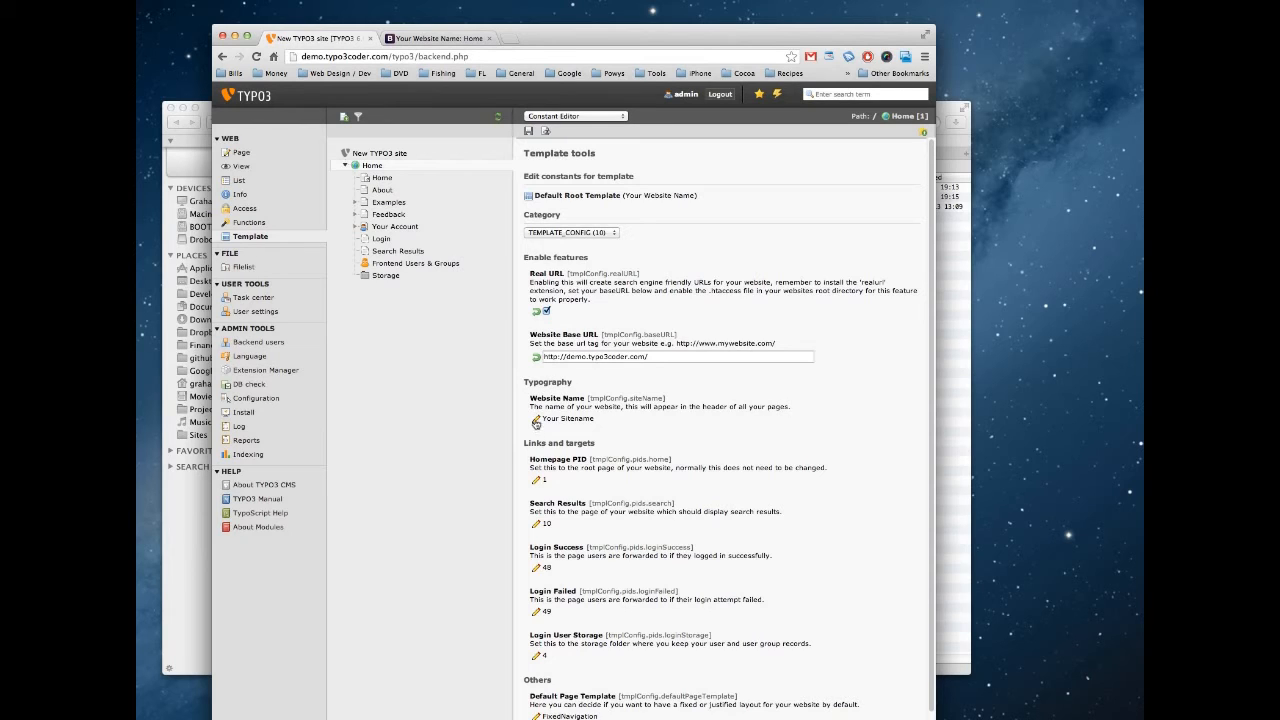
# - Make Website Name editable, enter 'My Company', and return to the front-end demo site
pyautogui.click(536, 420)
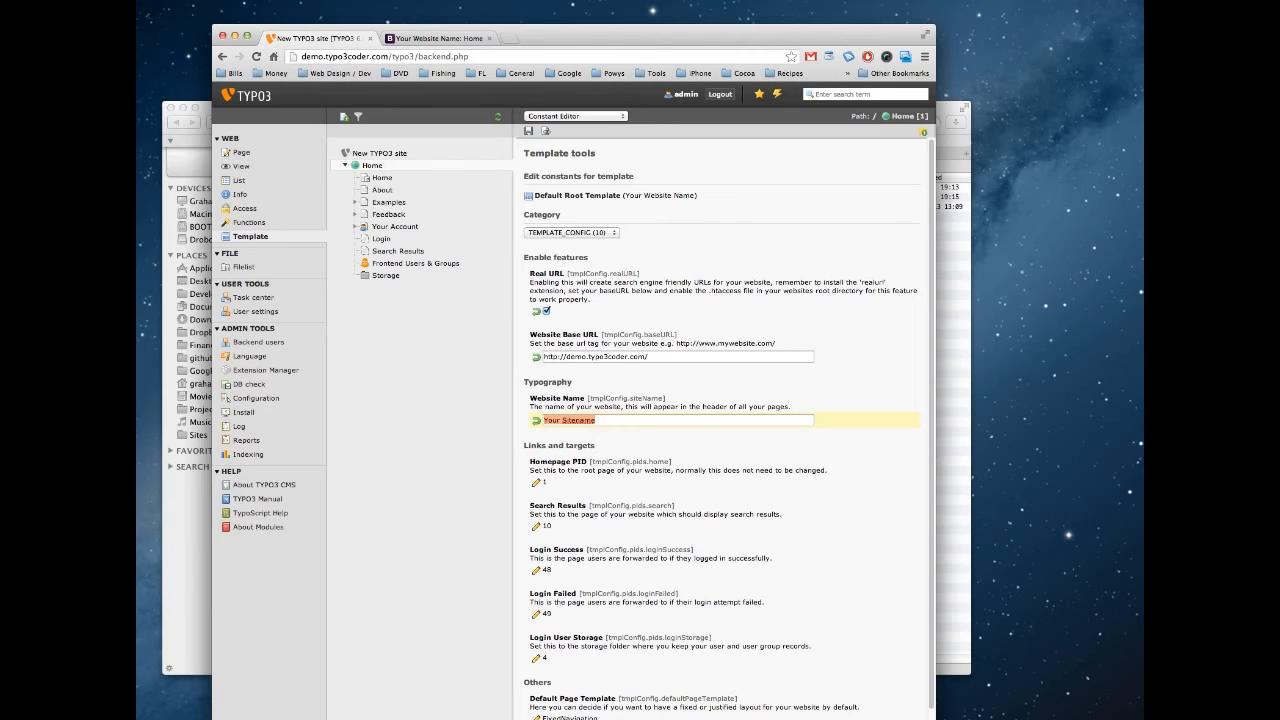
pyautogui.write('My Company')
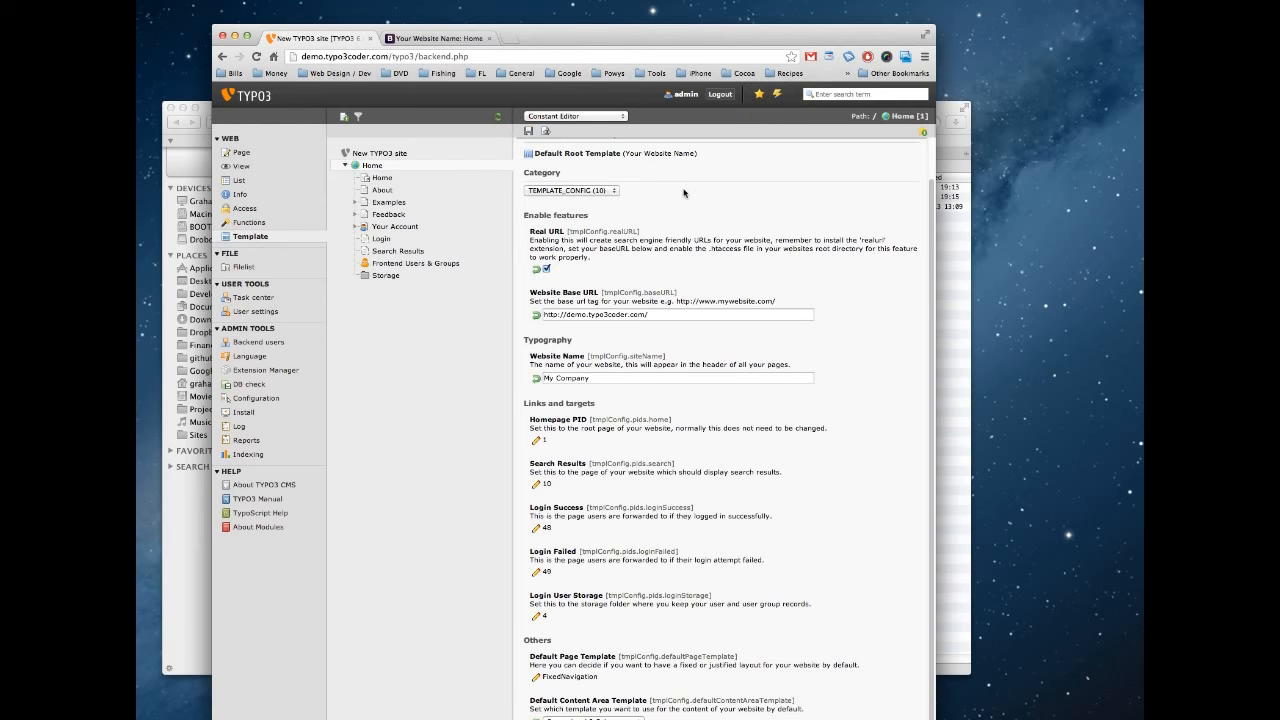
pyautogui.click(432, 38)
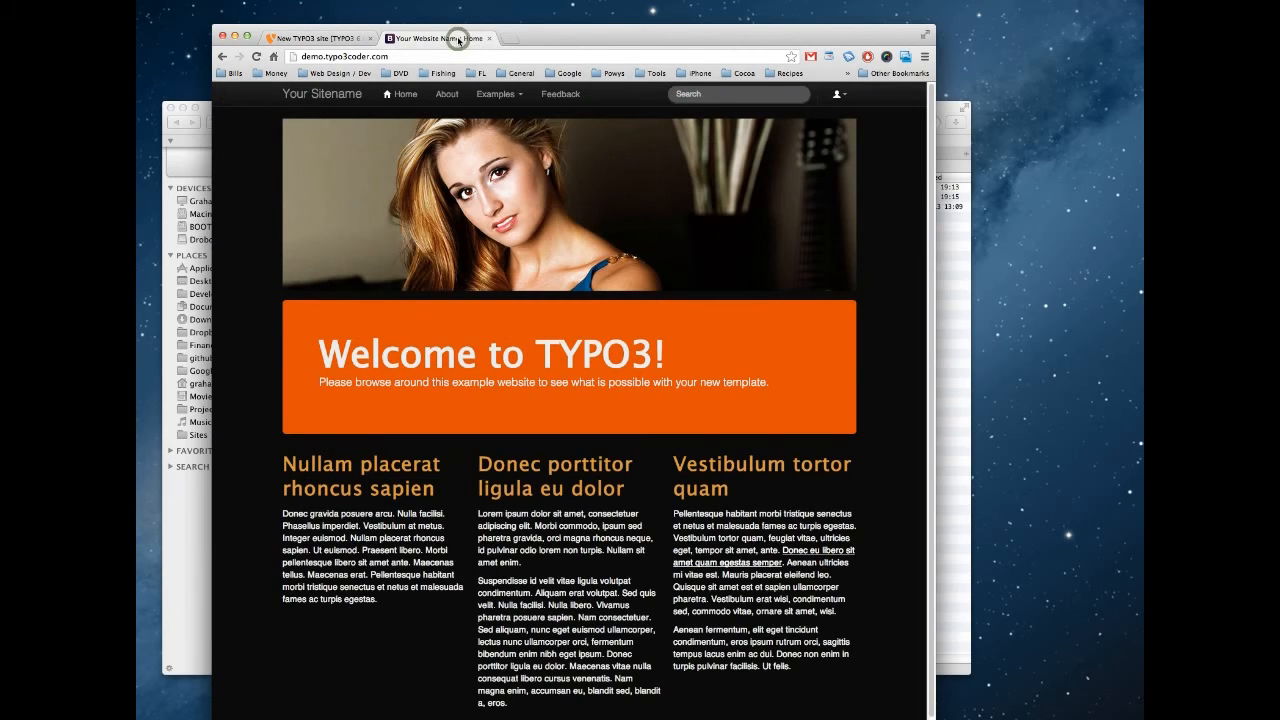